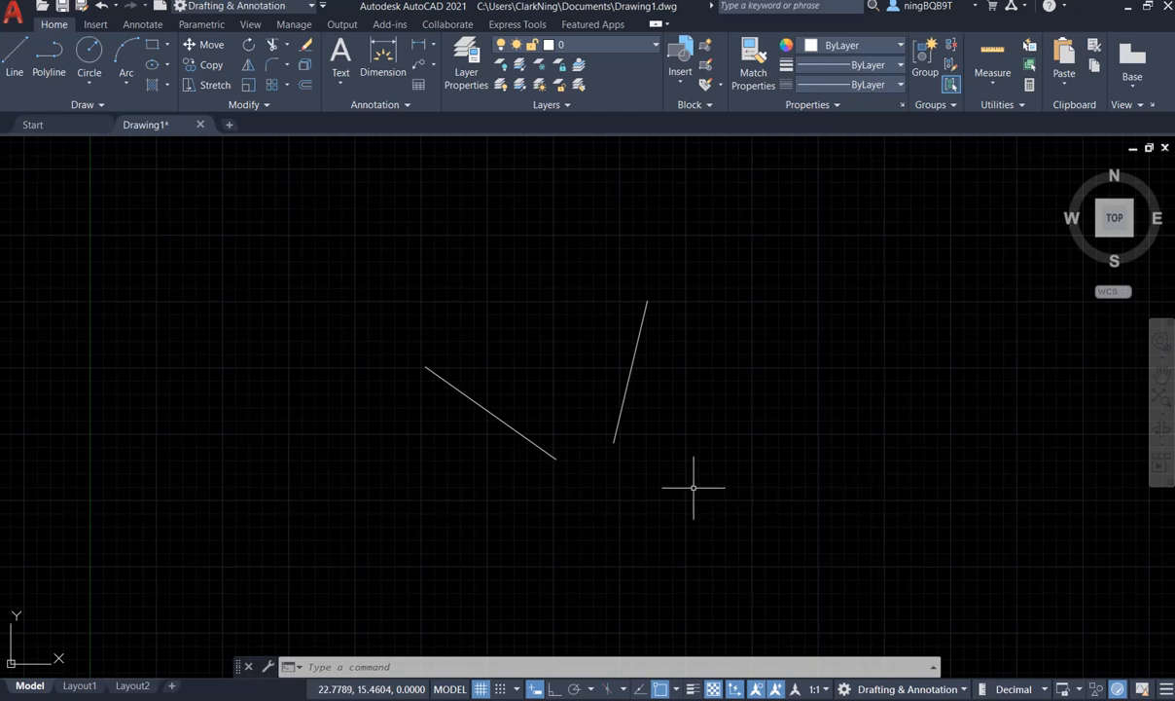
mouse_move(702, 491)
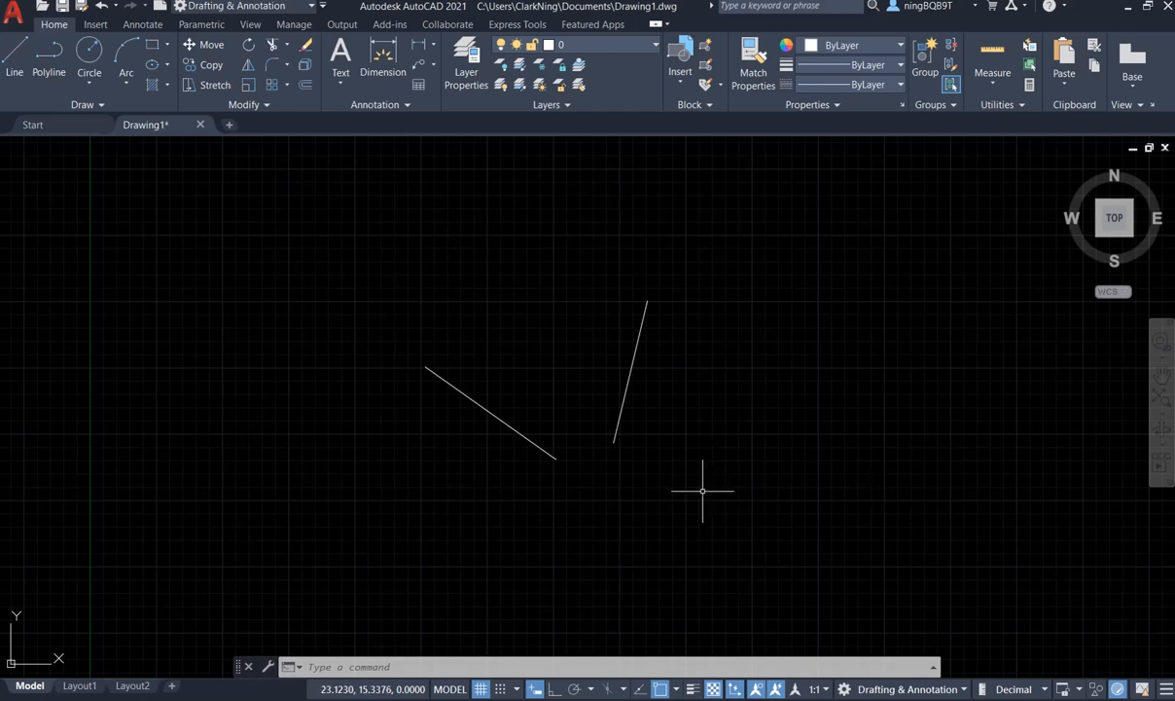
mouse_move(536, 414)
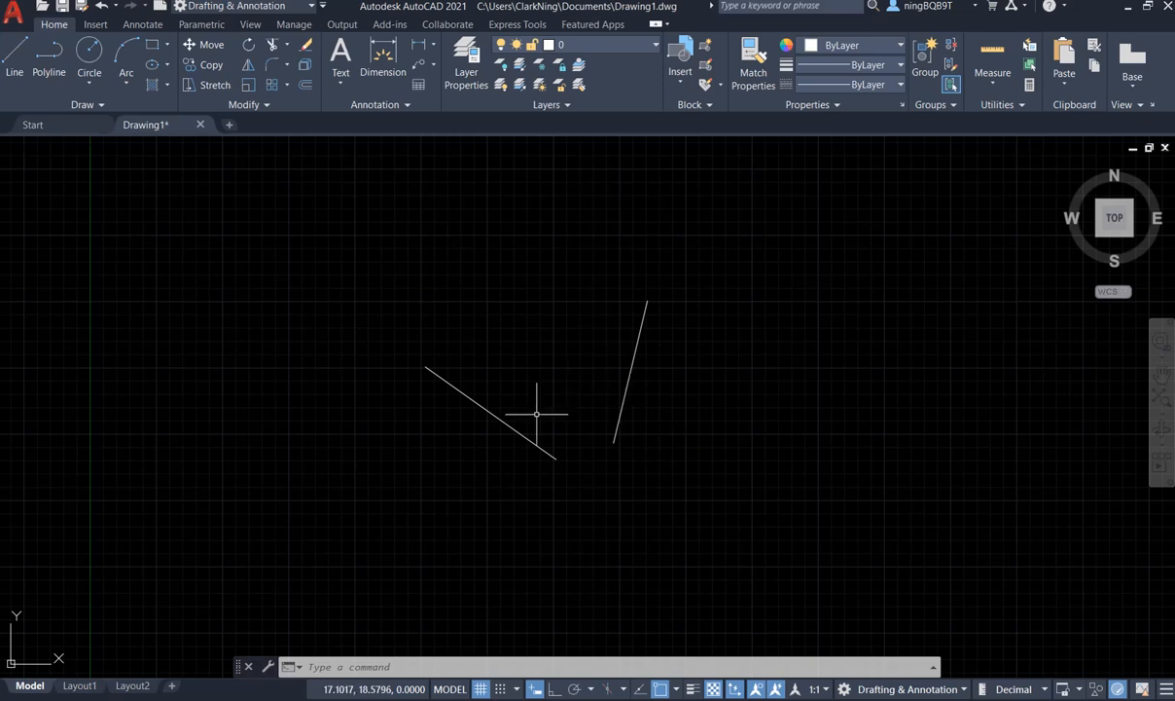
mouse_move(477, 492)
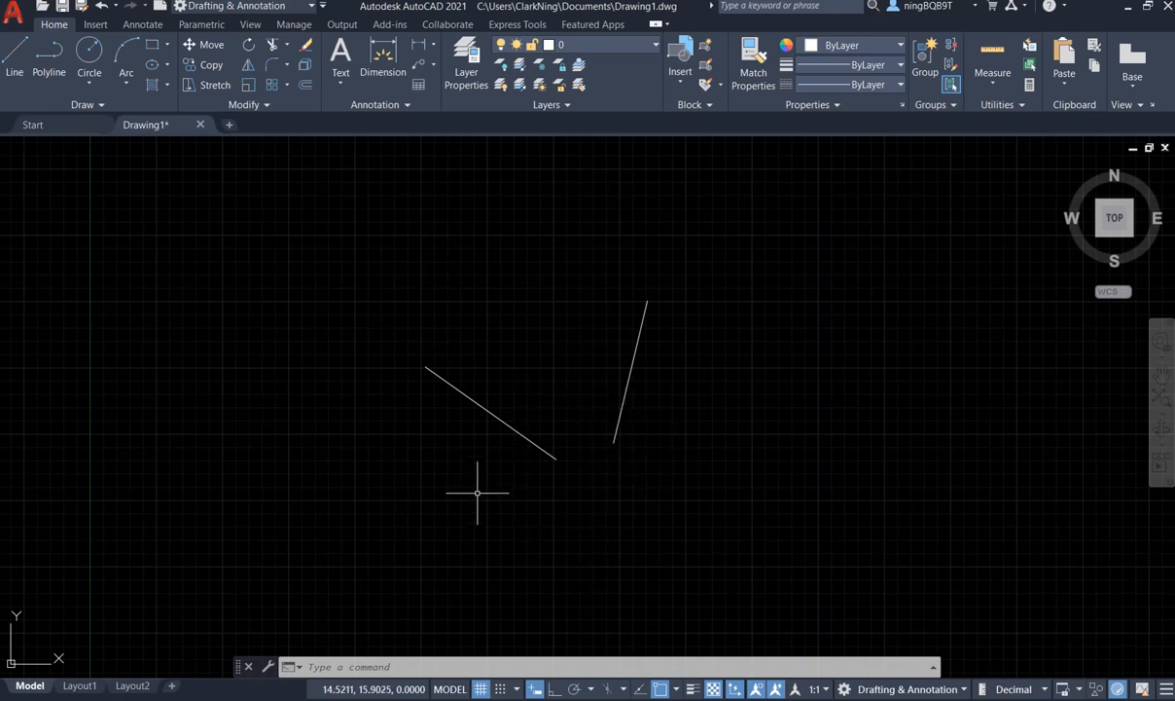
mouse_move(528, 497)
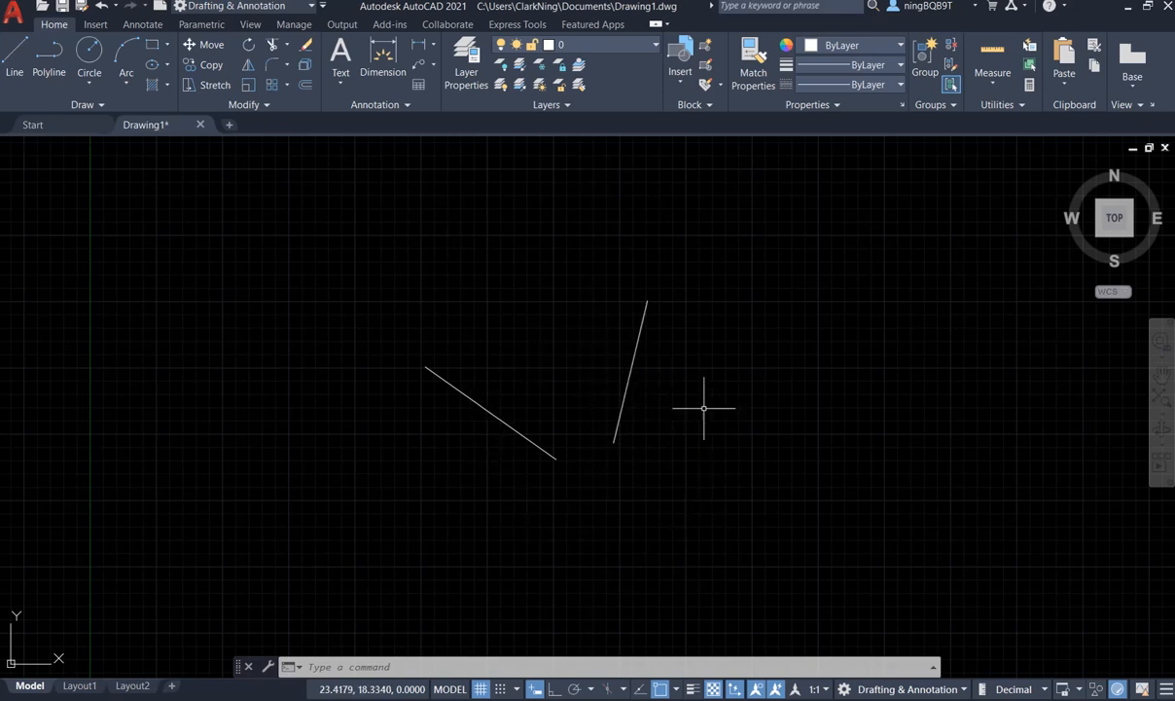
mouse_move(511, 552)
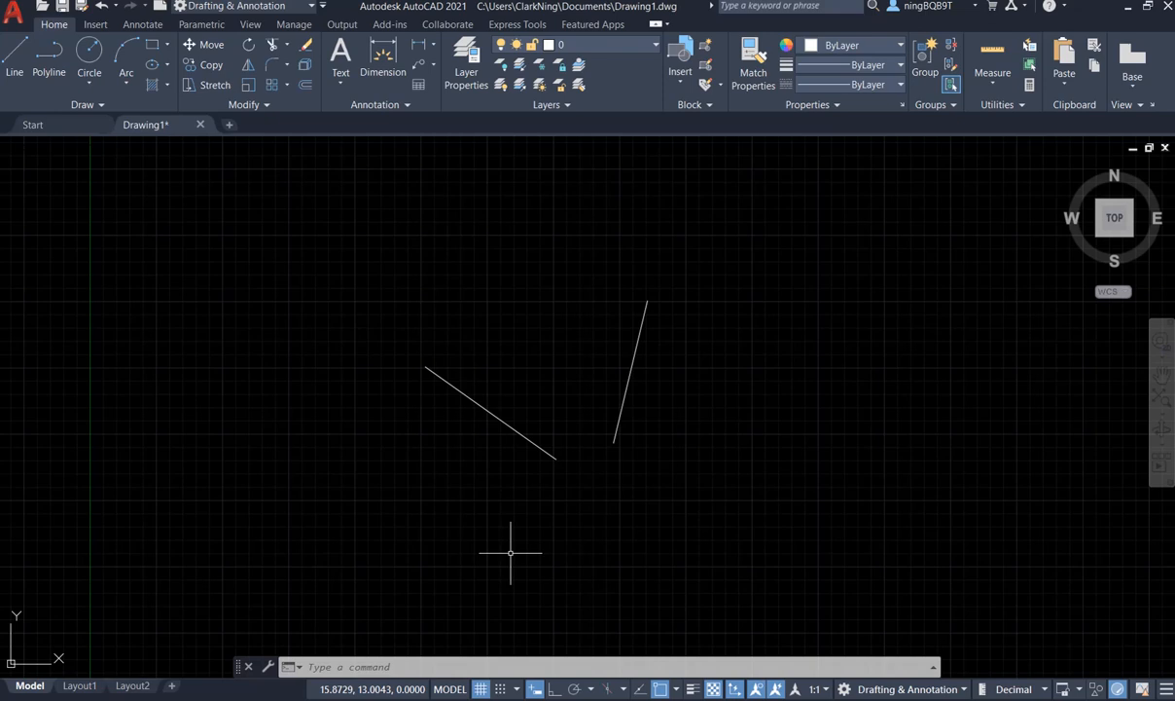
mouse_move(581, 493)
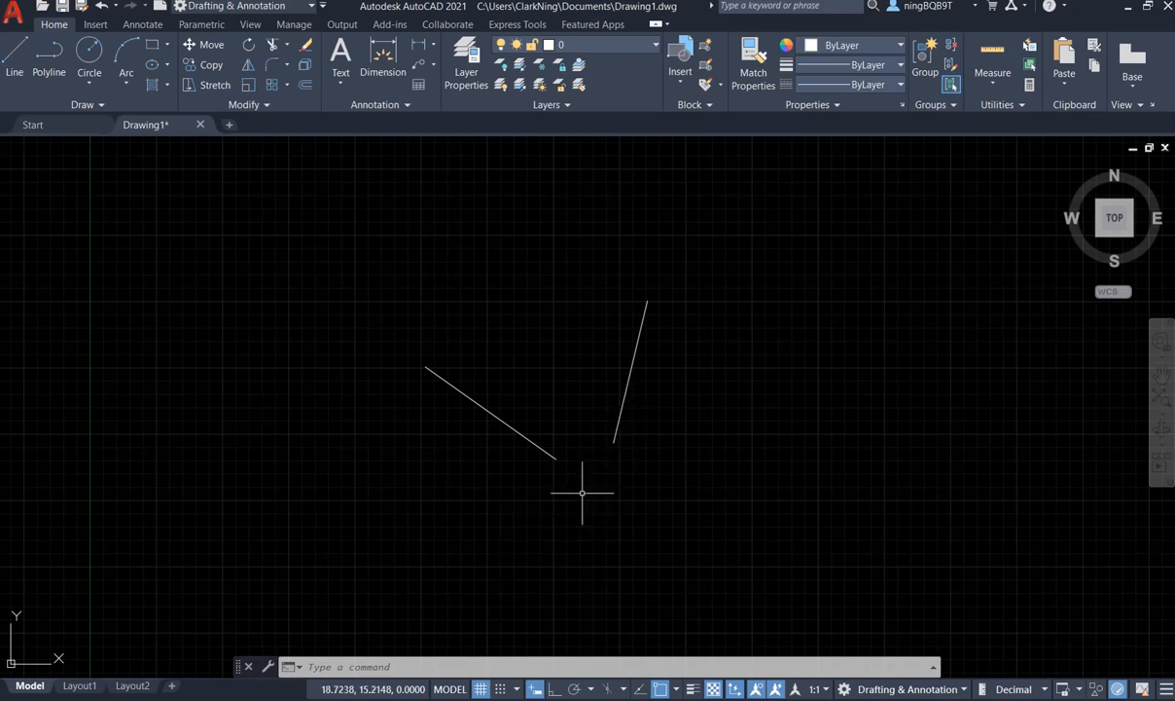
mouse_move(606, 485)
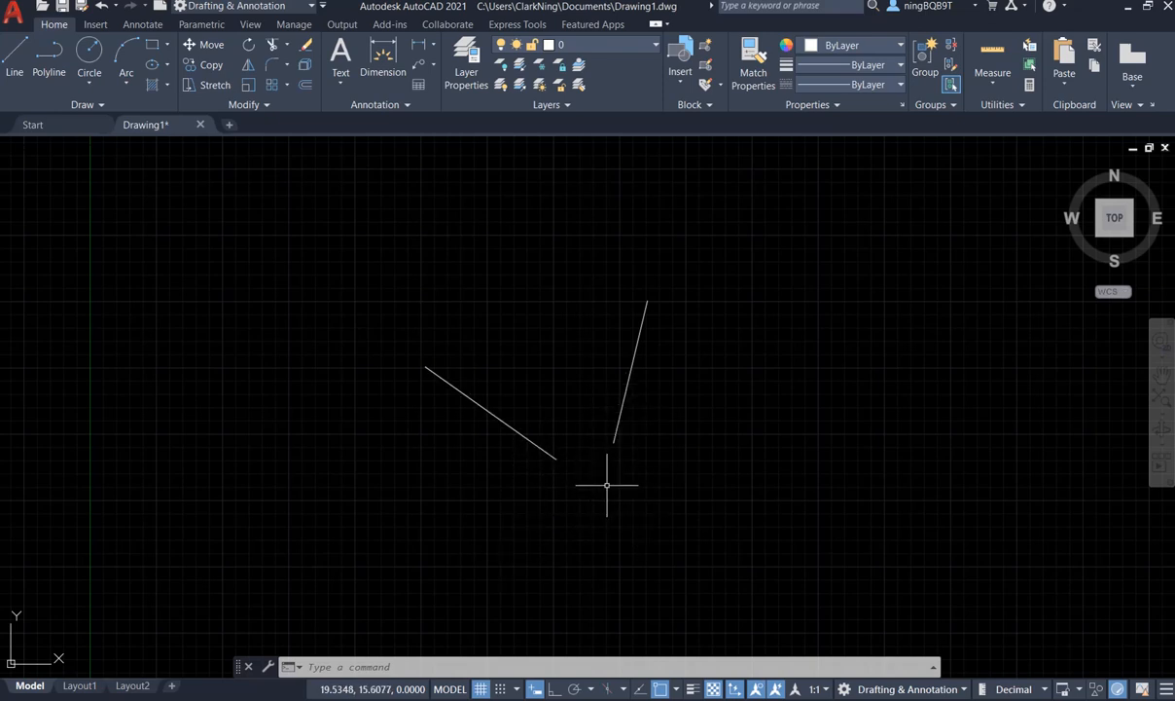
mouse_move(611, 478)
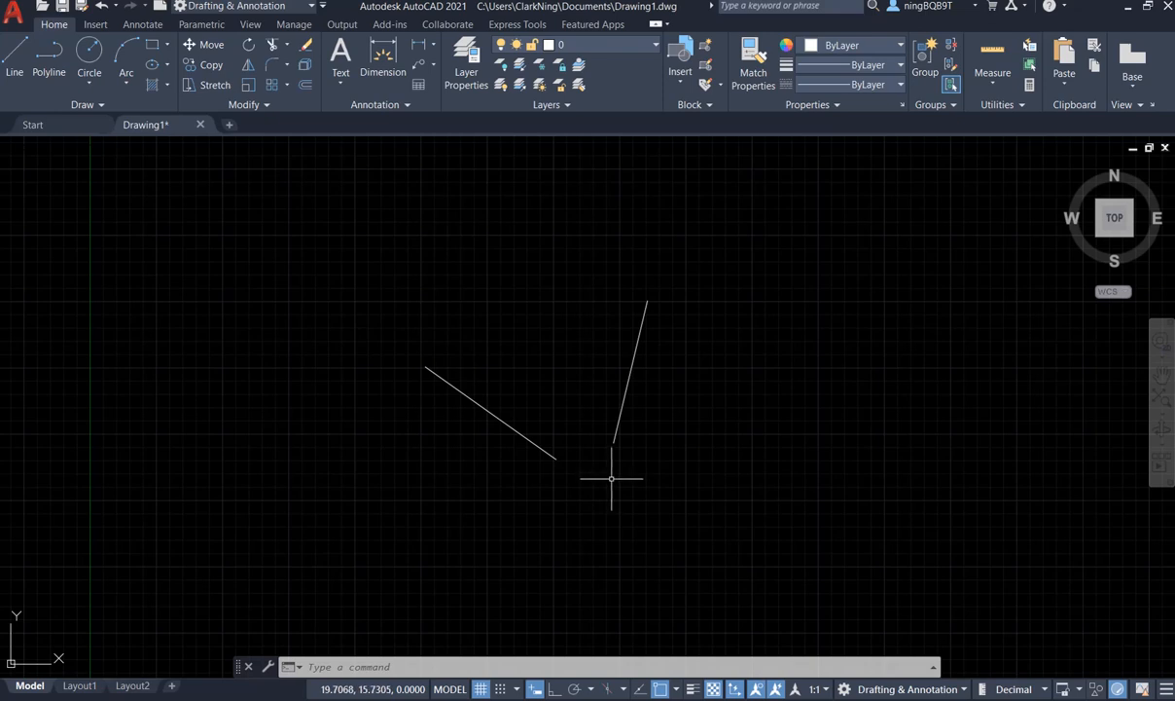
mouse_move(612, 491)
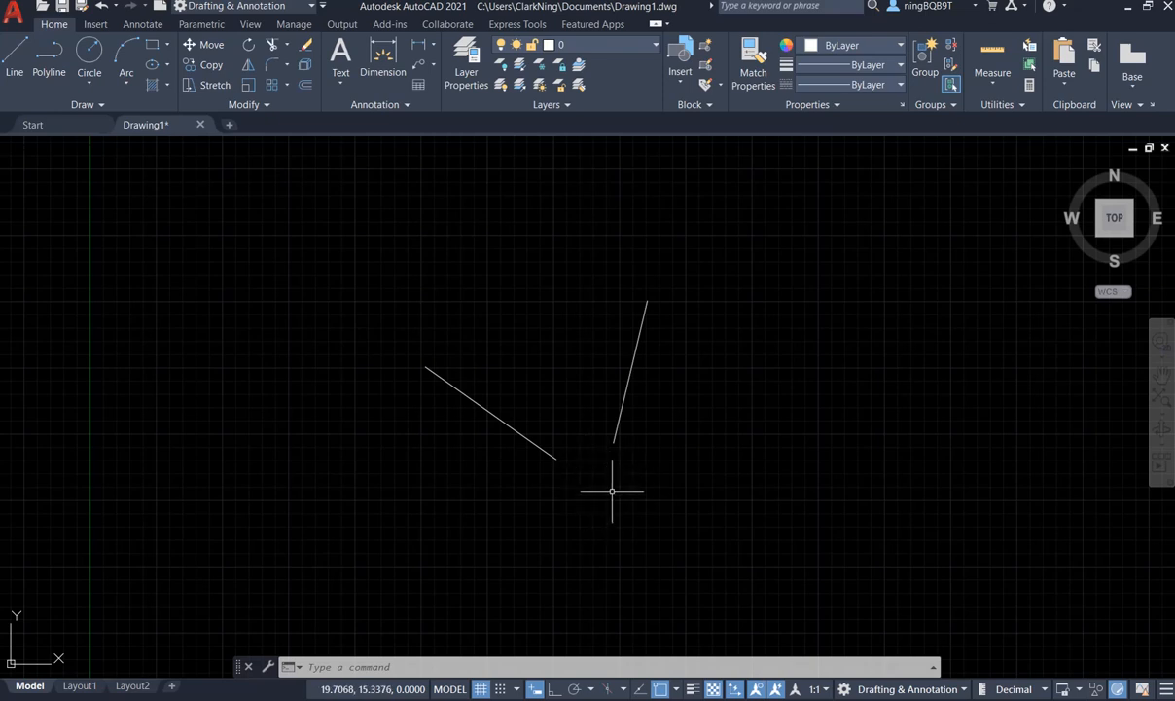
mouse_move(665, 630)
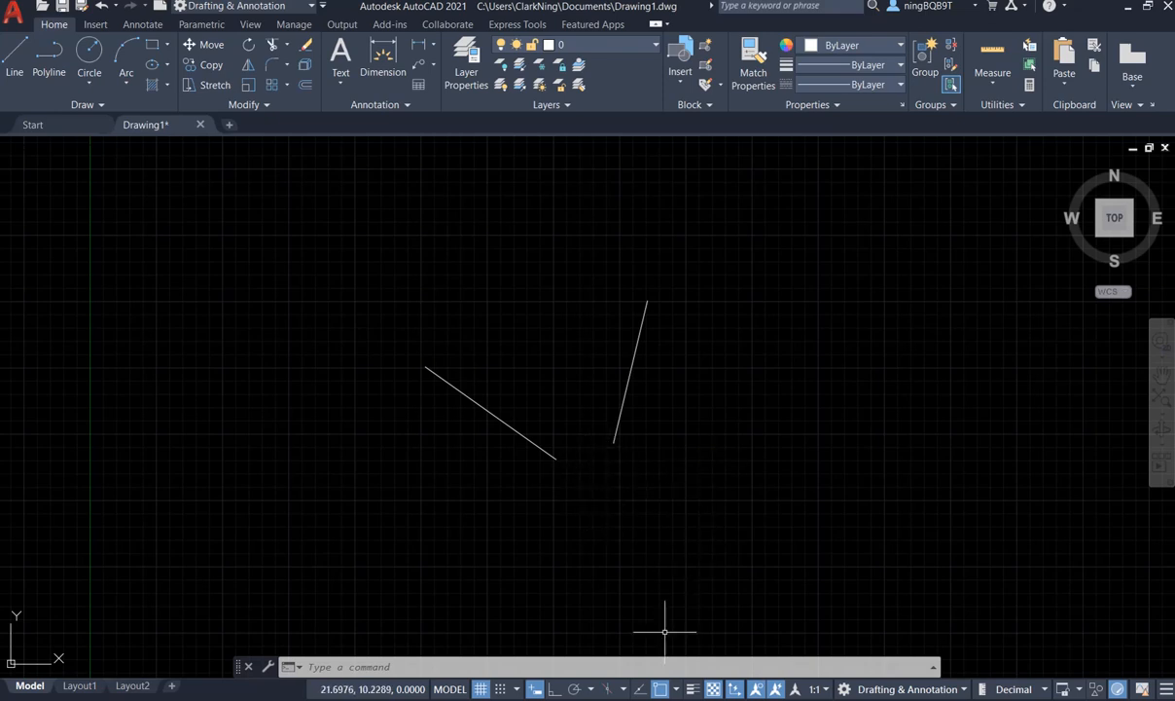
mouse_move(674, 688)
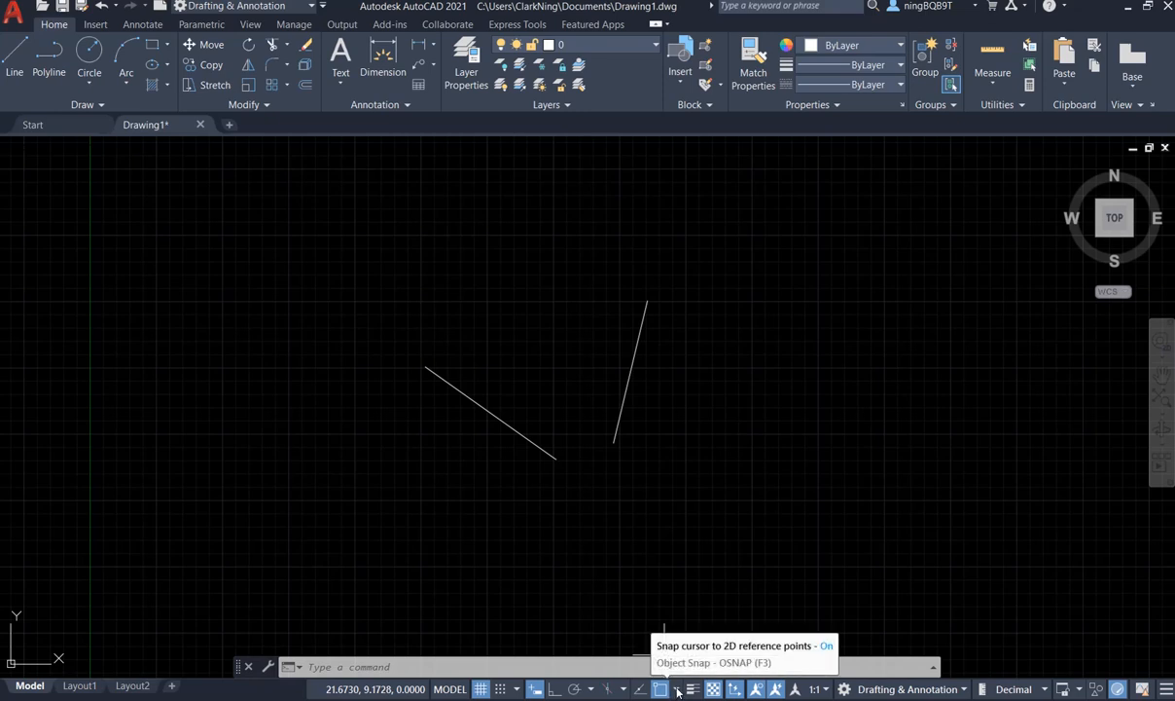
Confirm Extension and Apparent Intersection are checked in the status-bar object snap list.
left_click(678, 688)
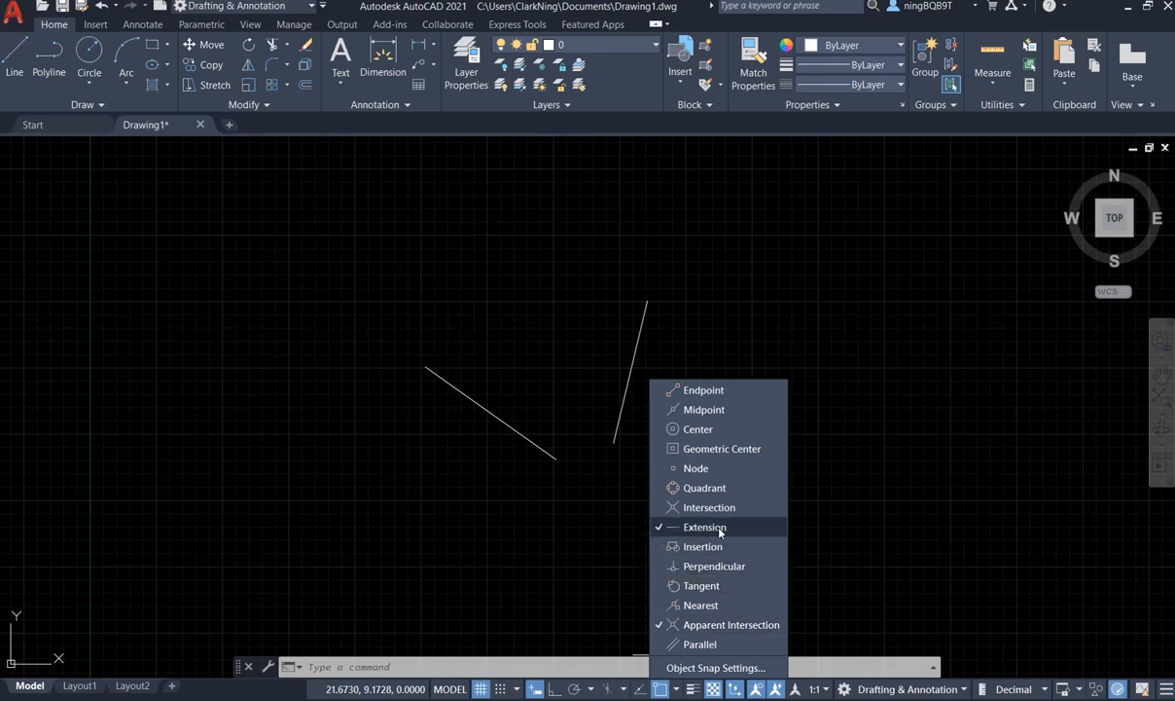
mouse_move(709, 533)
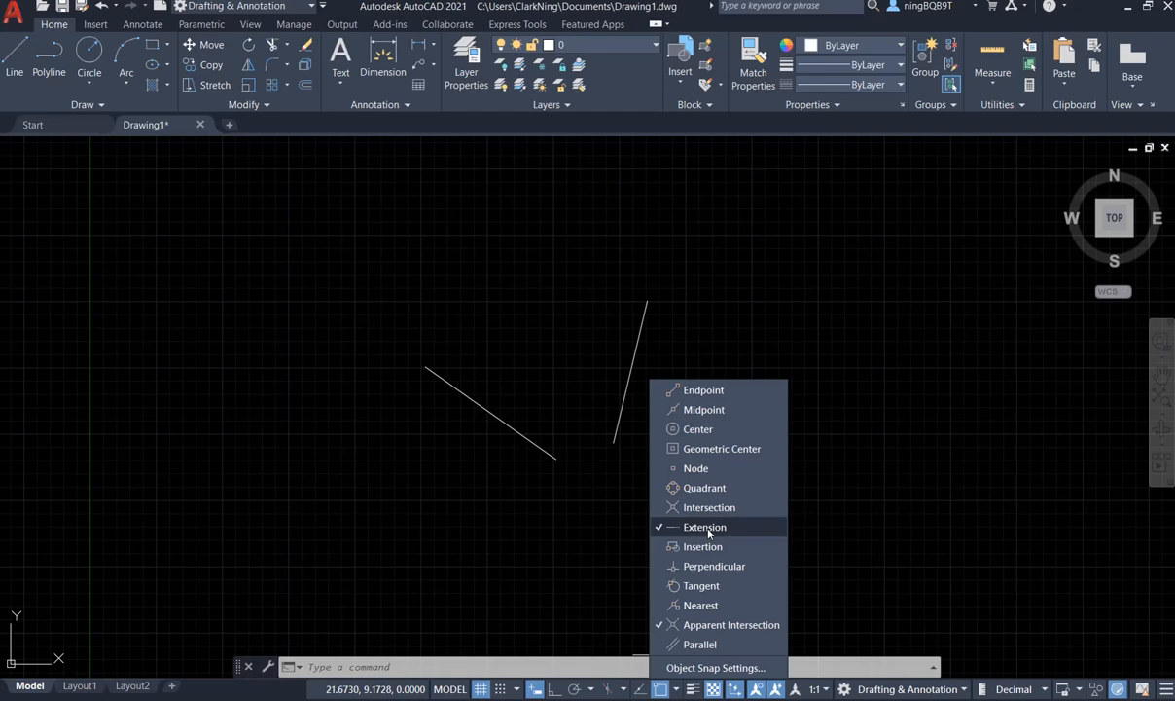
mouse_move(561, 550)
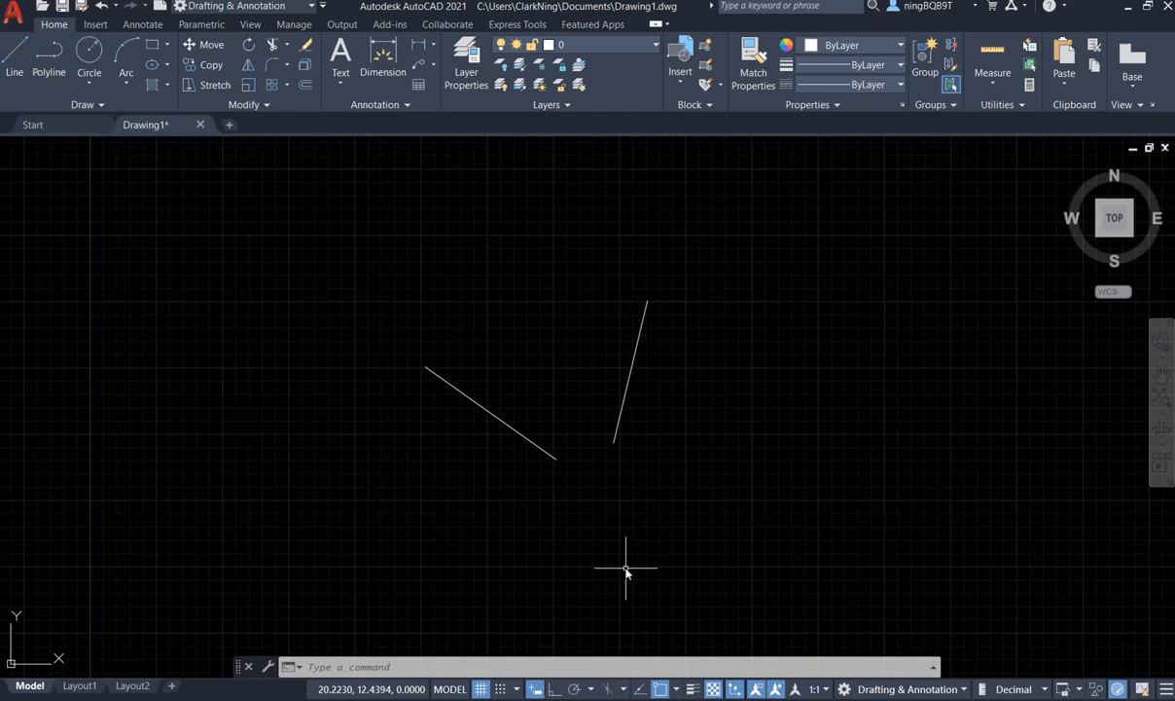
mouse_move(88, 54)
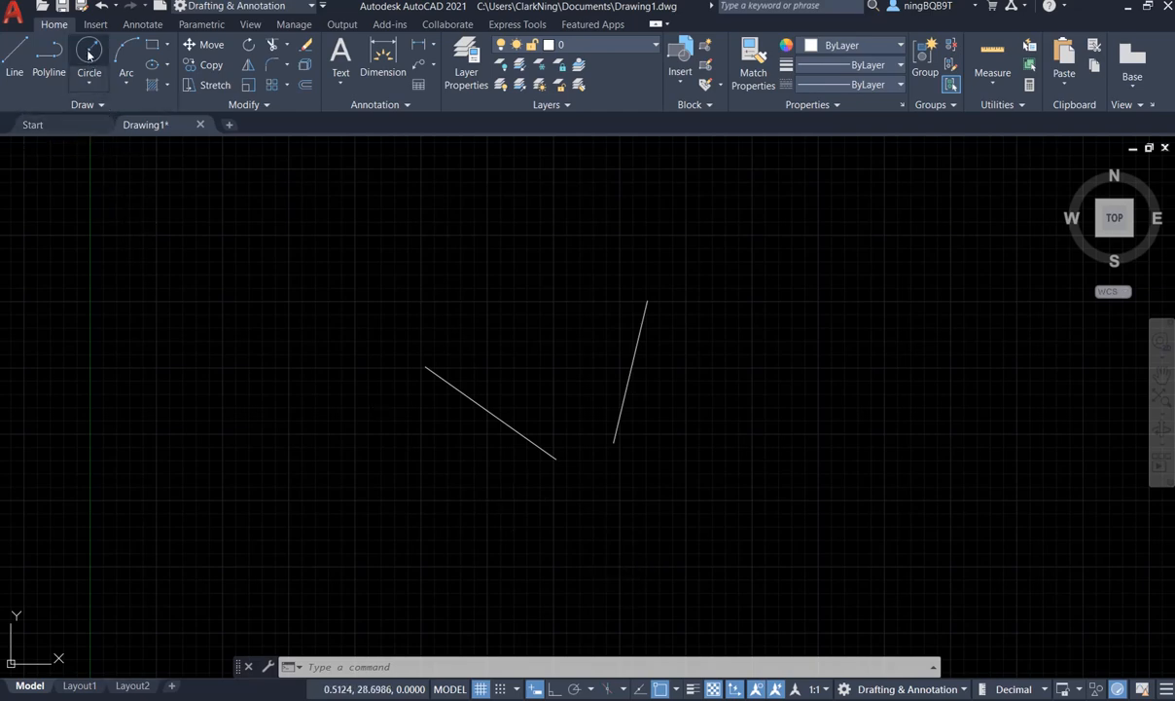
Begin a circle with its centre snapped to the two lines' apparent intersection.
left_click(89, 54)
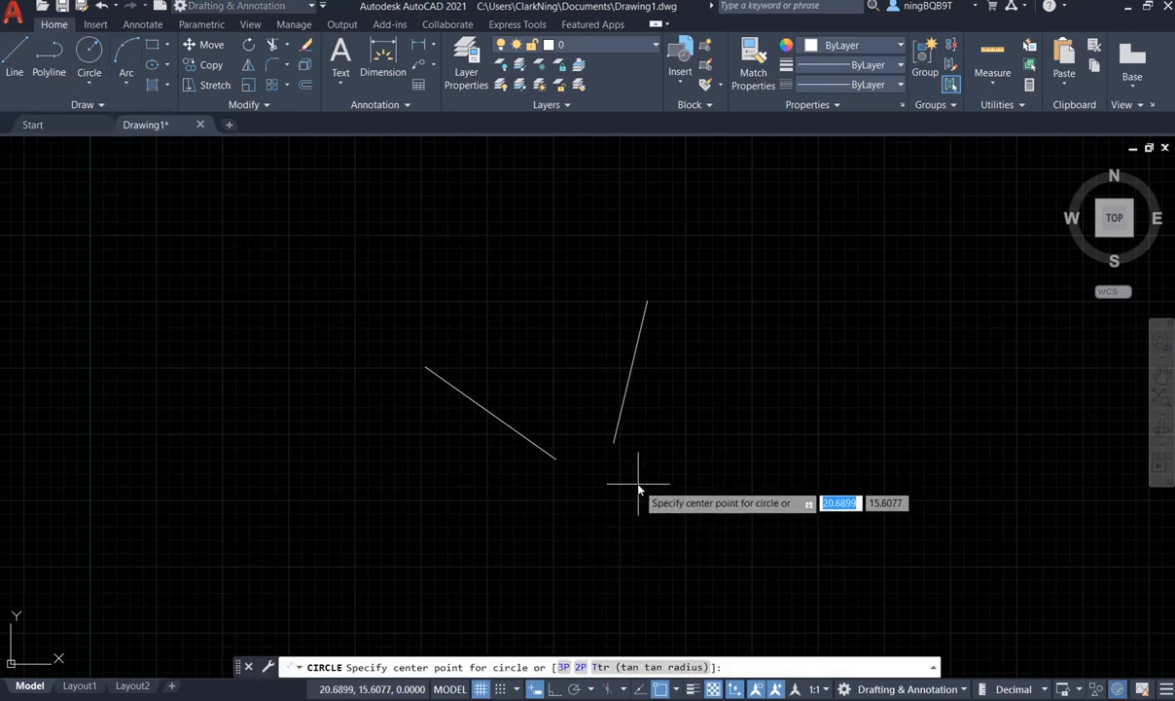
mouse_move(618, 436)
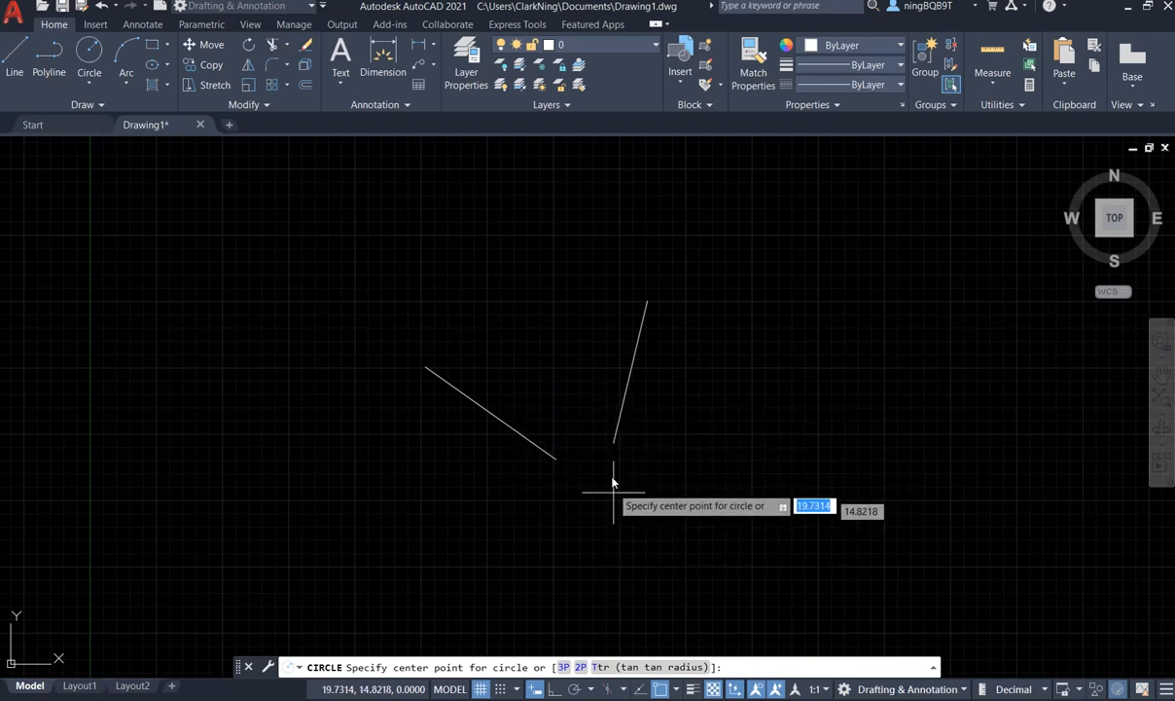
mouse_move(611, 460)
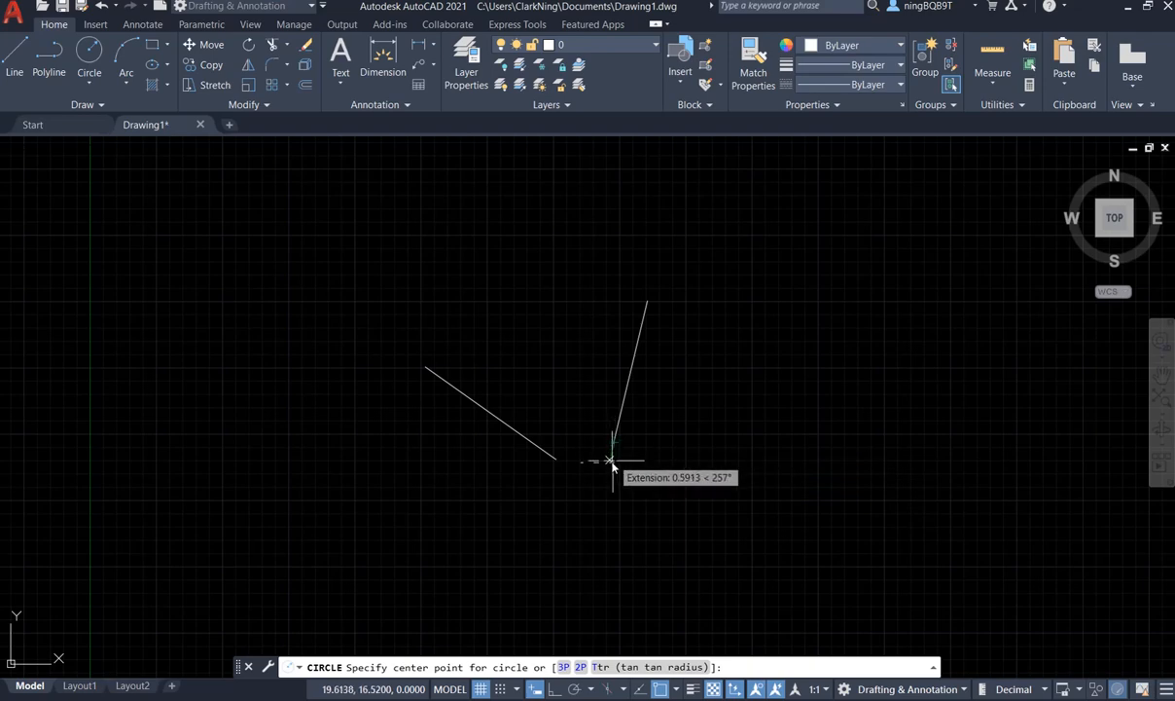
mouse_move(554, 458)
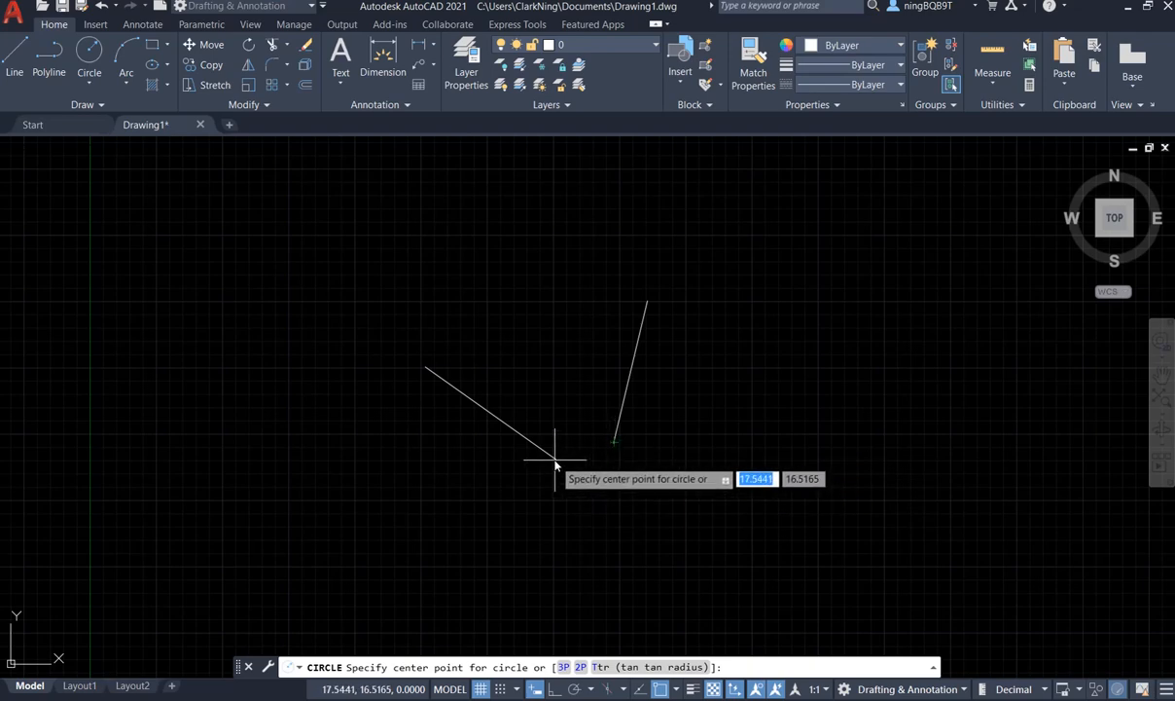
mouse_move(603, 492)
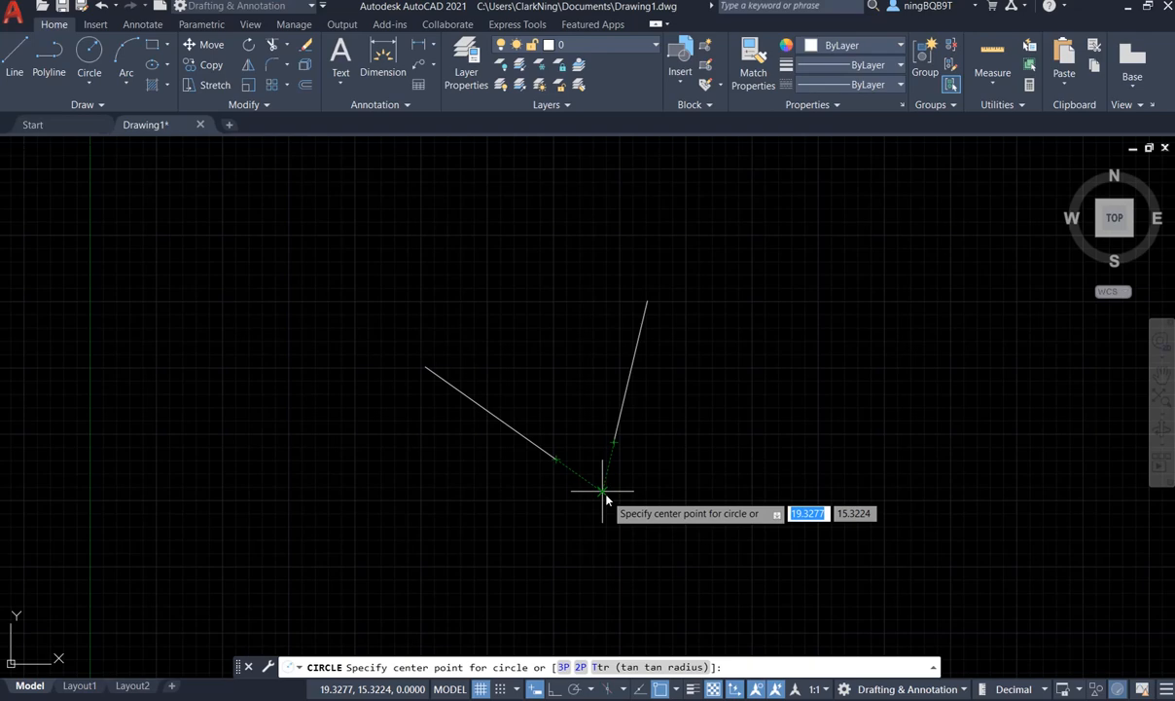
left_click(603, 489)
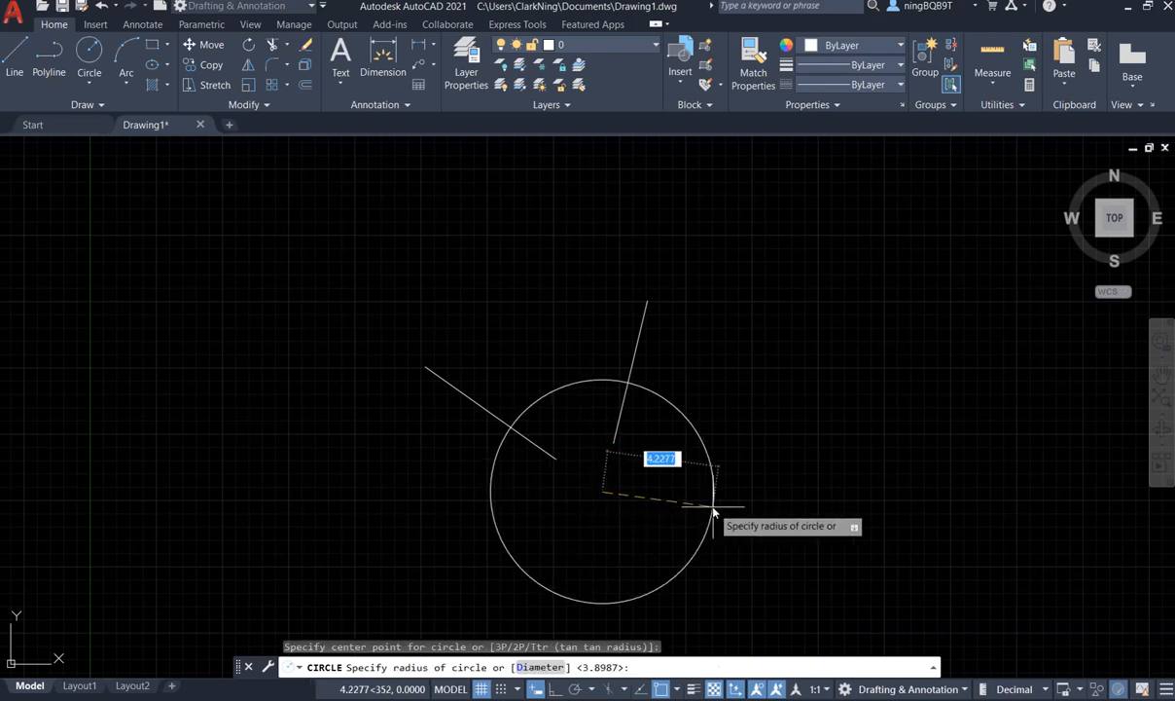